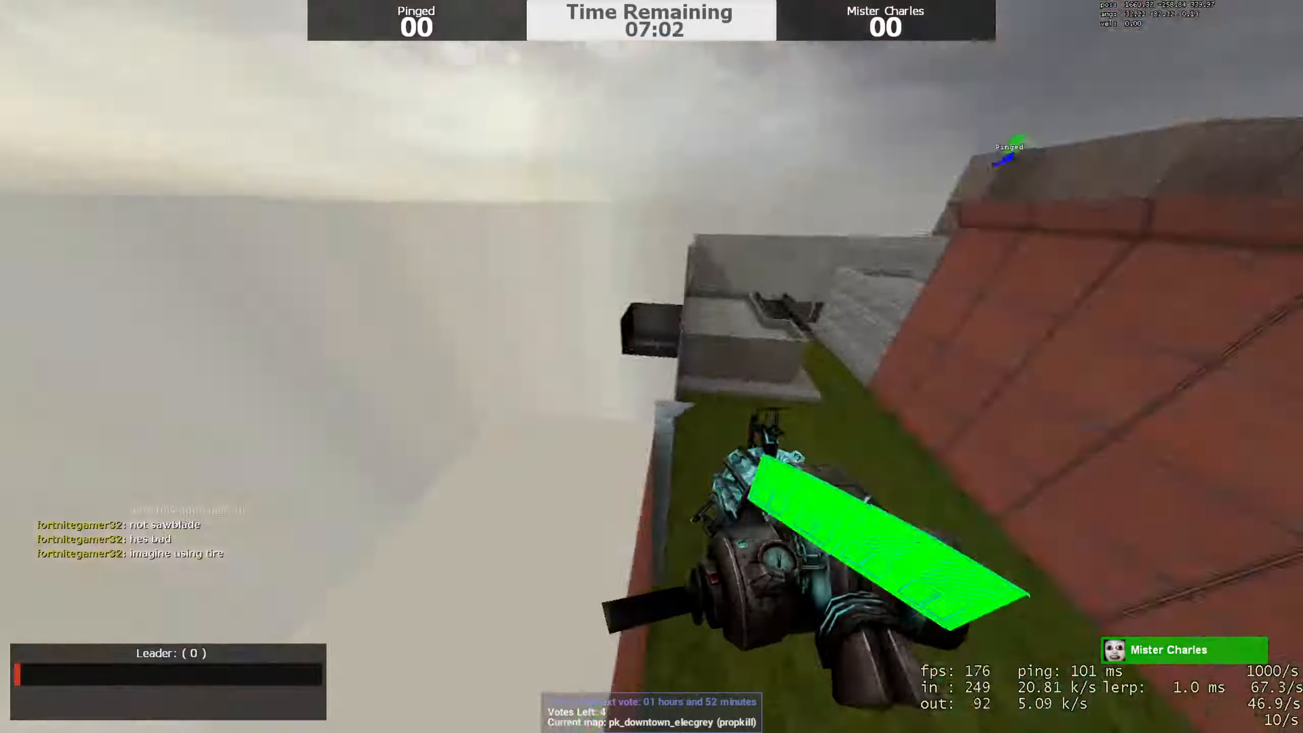
mouse_move(651, 367)
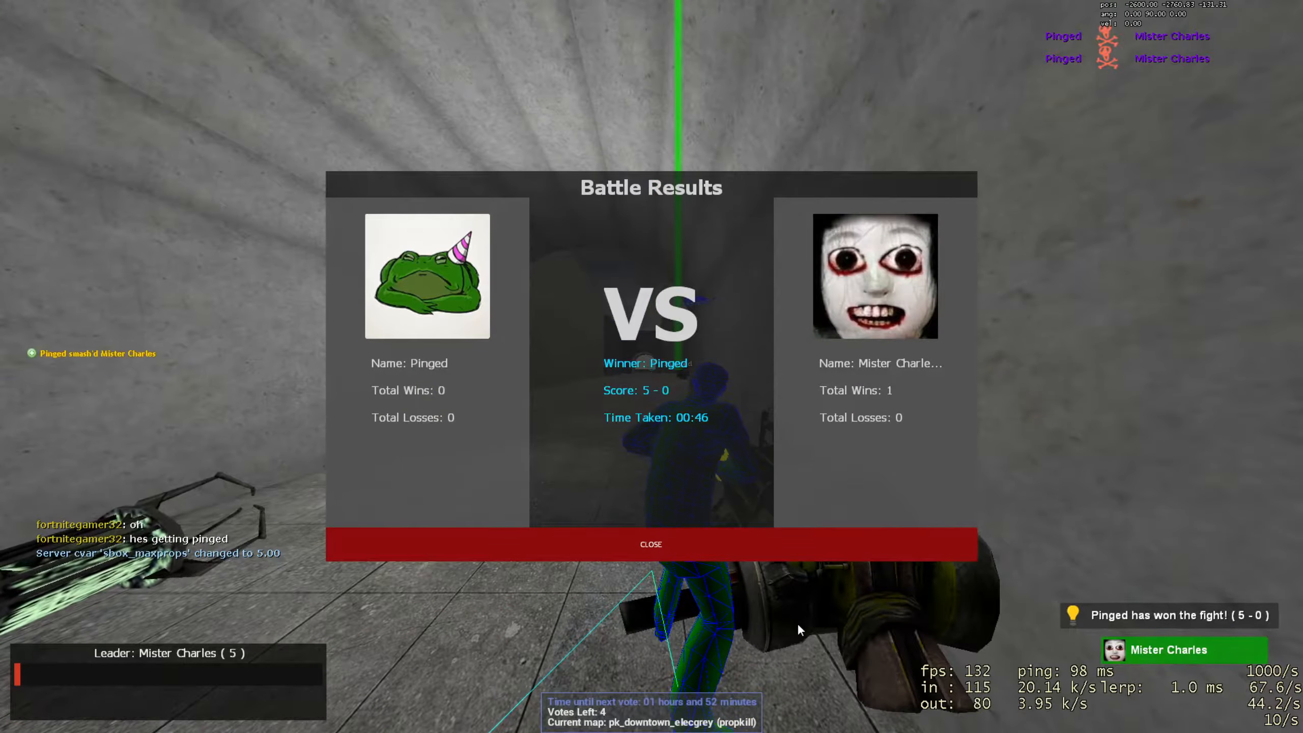
click(650, 544)
text(was the p)
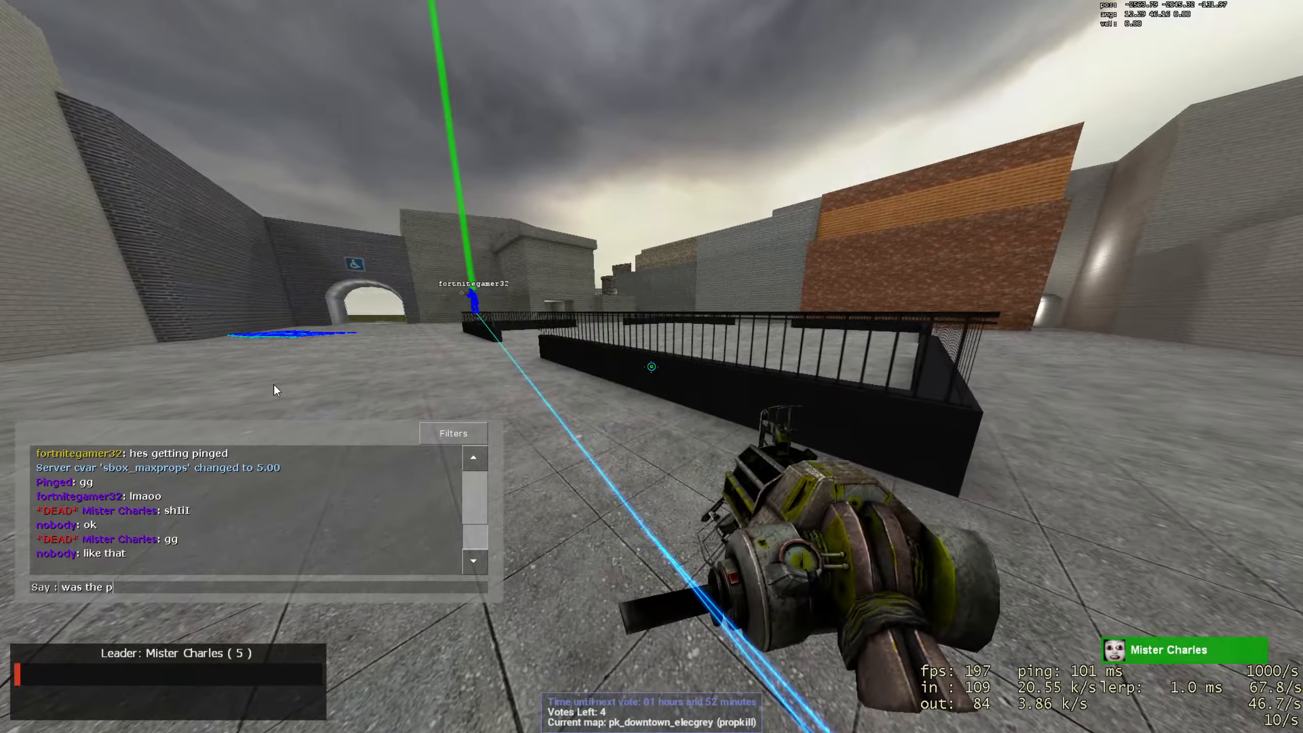
text(the worlds s)
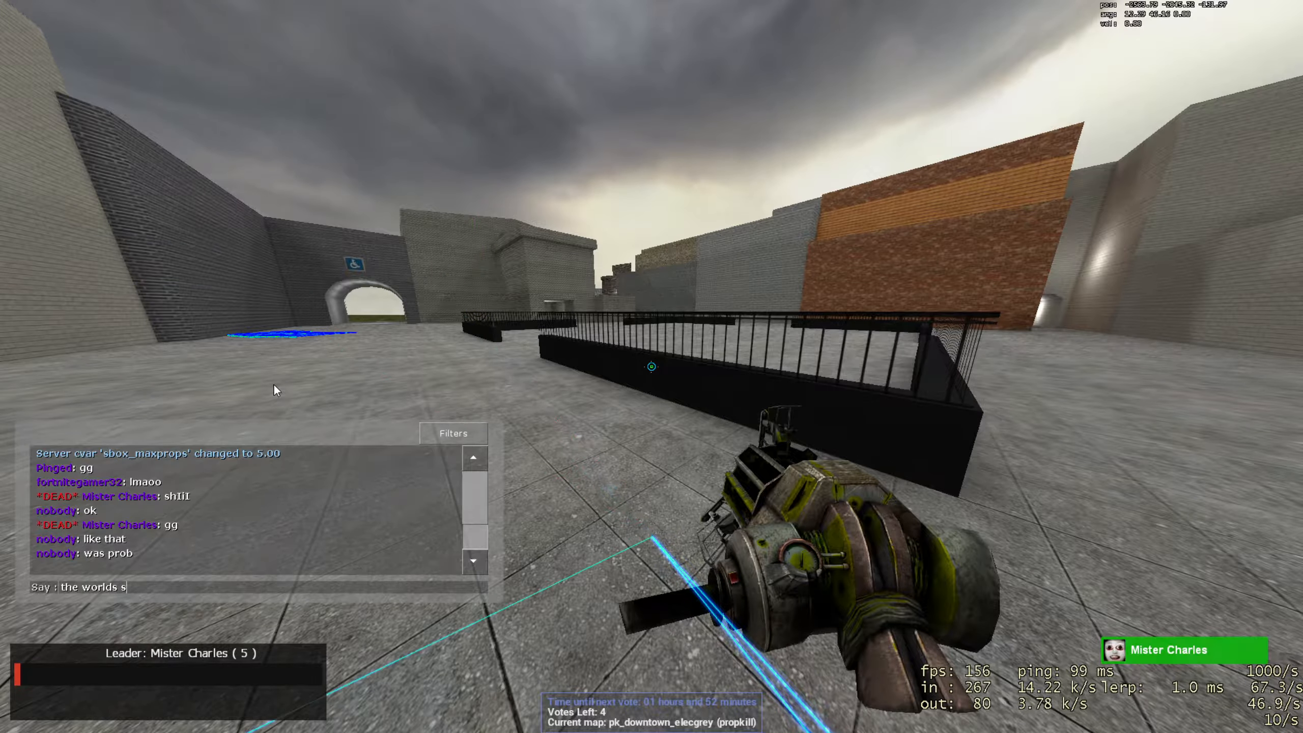
text(hortest pk)
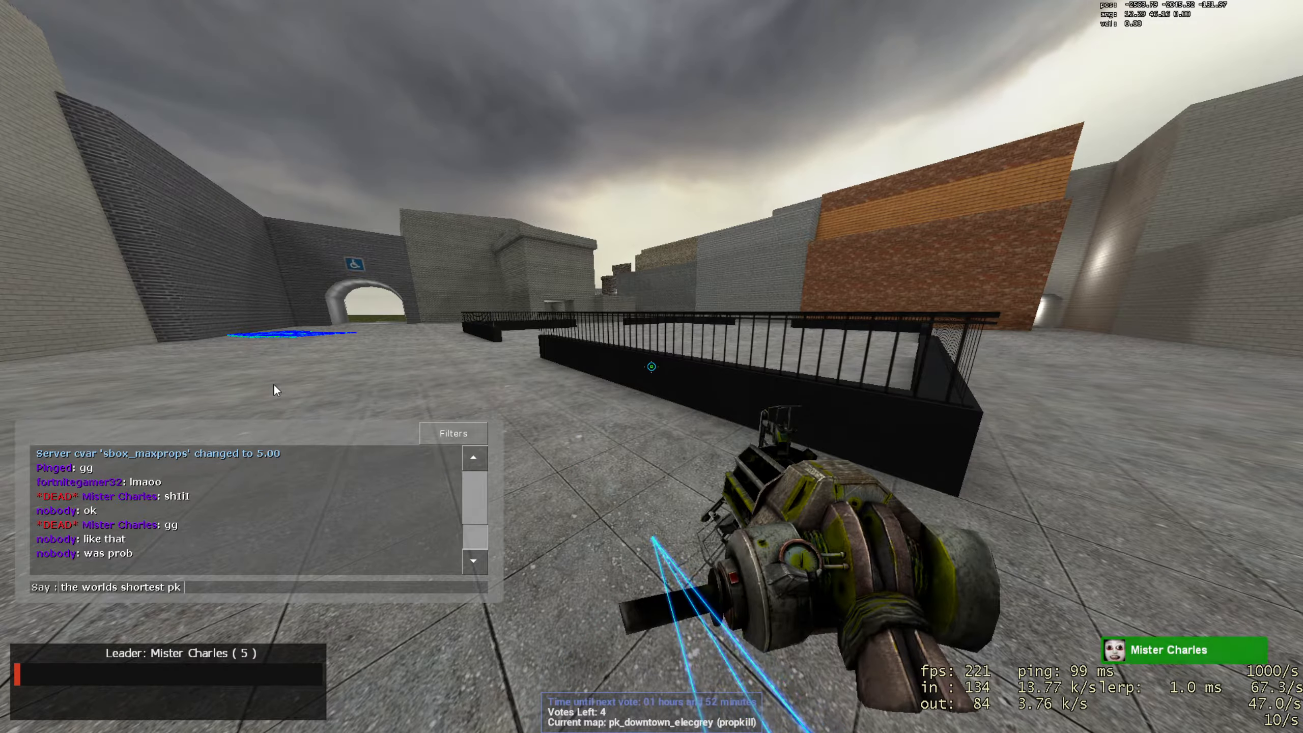